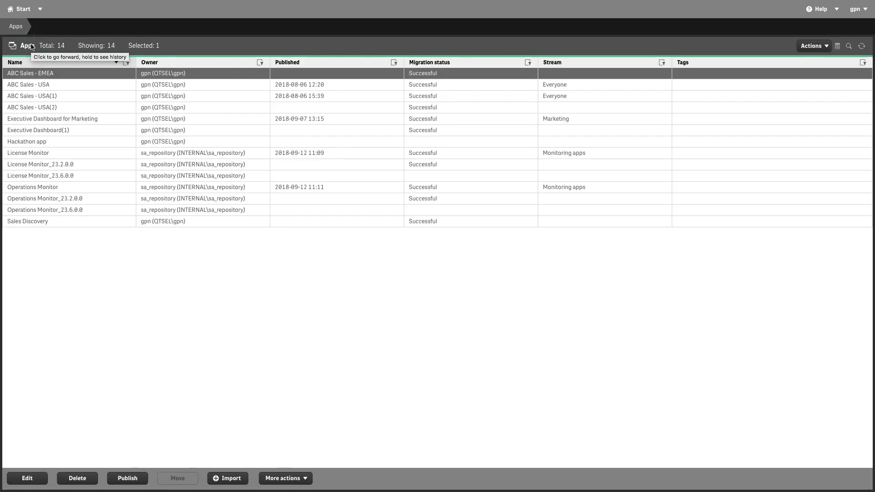
- Start an app import with ABC Sales - EMEA.qvf selected as the file
{"action": "left_click", "coordinate": [228, 479]}
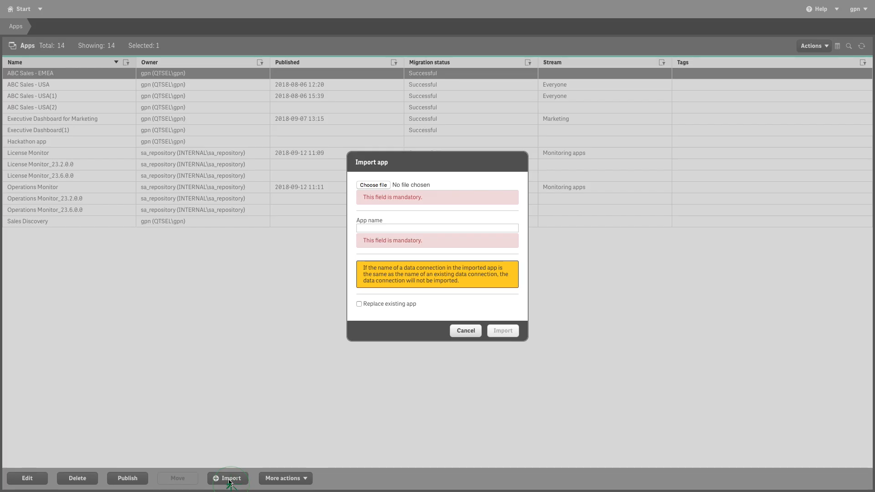
{"action": "left_click", "coordinate": [373, 185]}
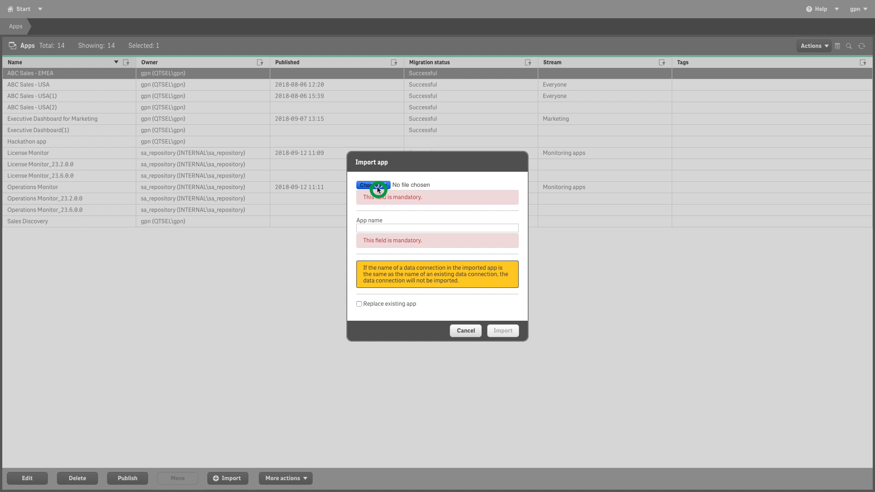
{"action": "left_click", "coordinate": [372, 185]}
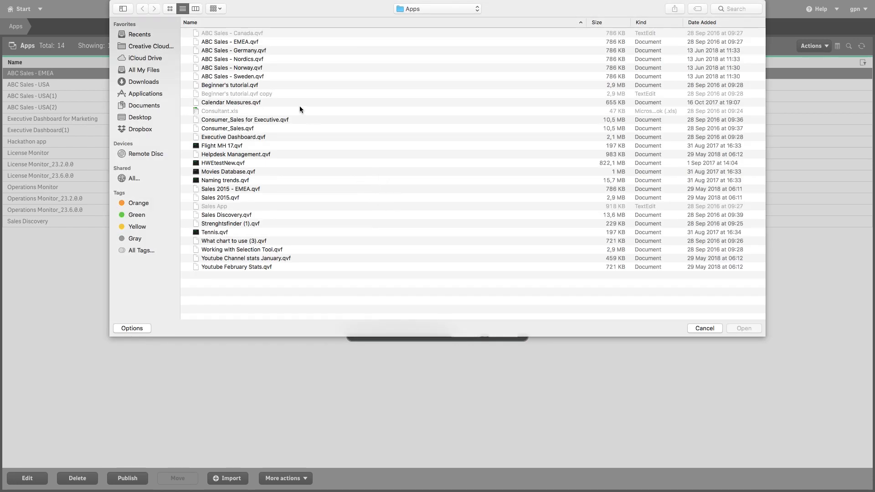
{"action": "left_click", "coordinate": [229, 42]}
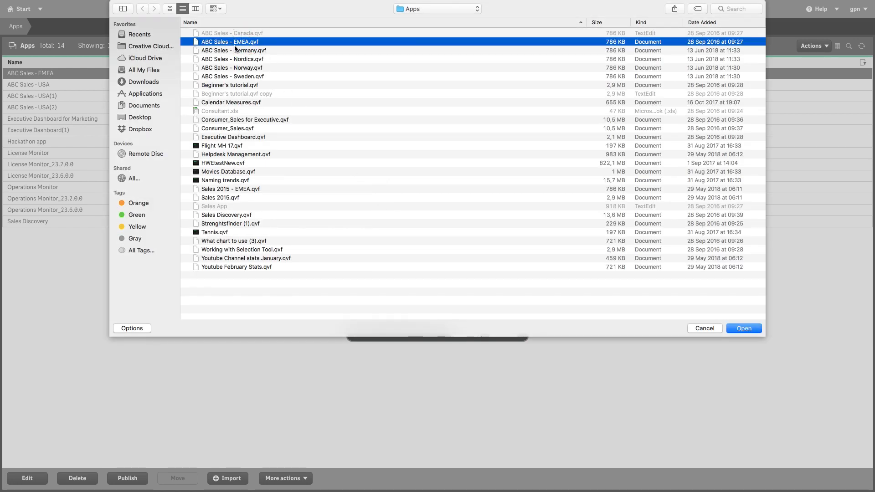
{"action": "left_click", "coordinate": [744, 328]}
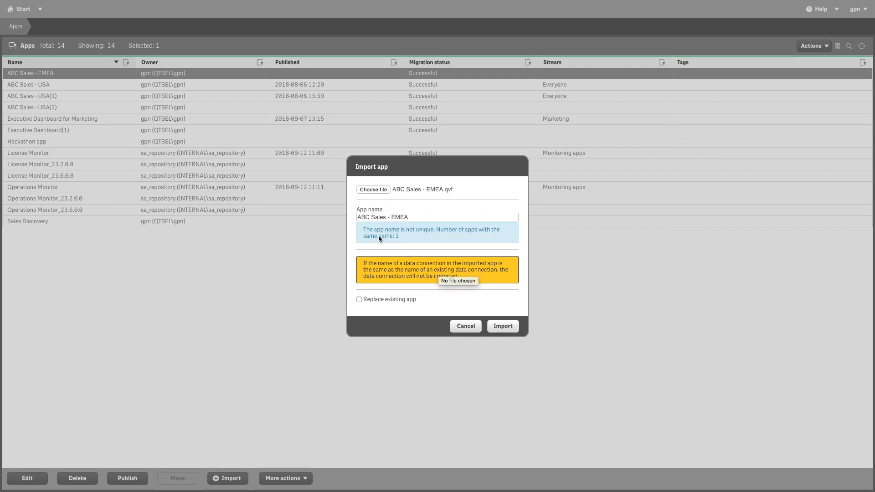
{"action": "mouse_move", "coordinate": [440, 239]}
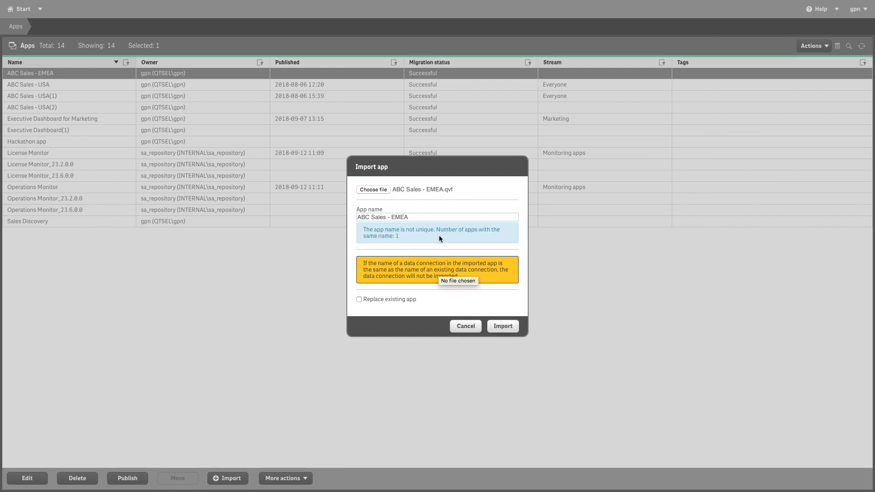
{"action": "mouse_move", "coordinate": [391, 244]}
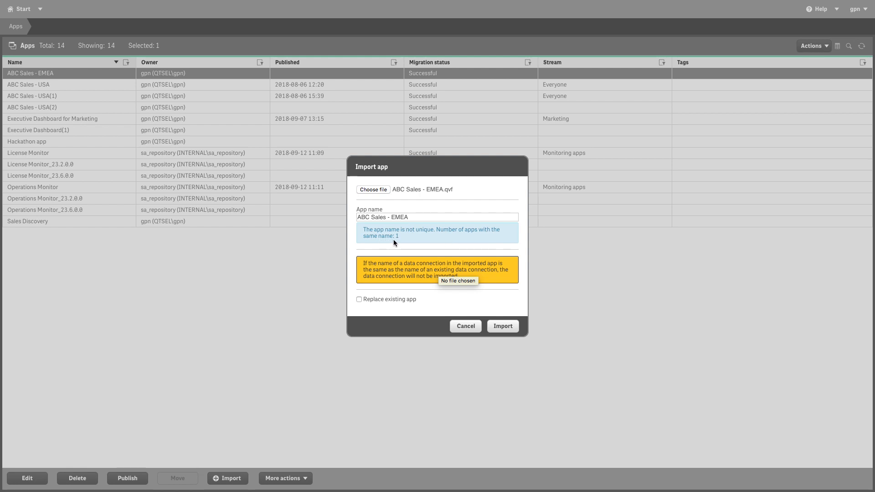
{"action": "mouse_move", "coordinate": [387, 307]}
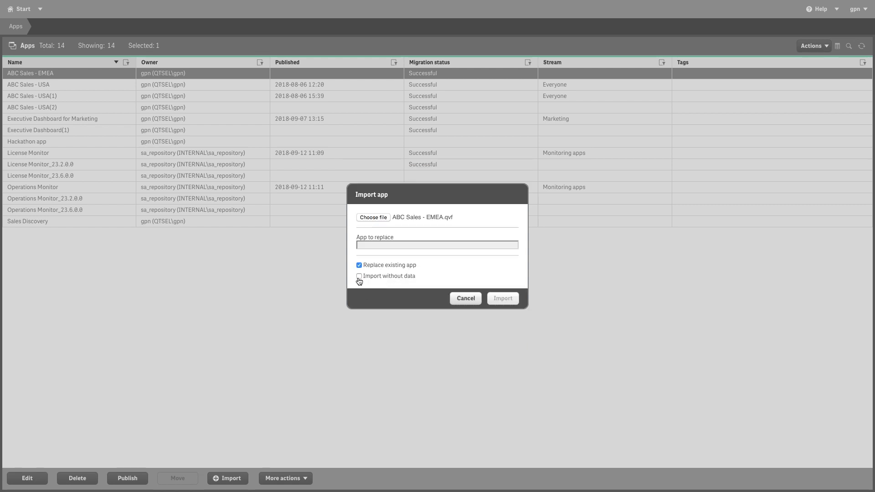
- Toggle Import without data, then open the App to replace selector
{"action": "left_click", "coordinate": [358, 276]}
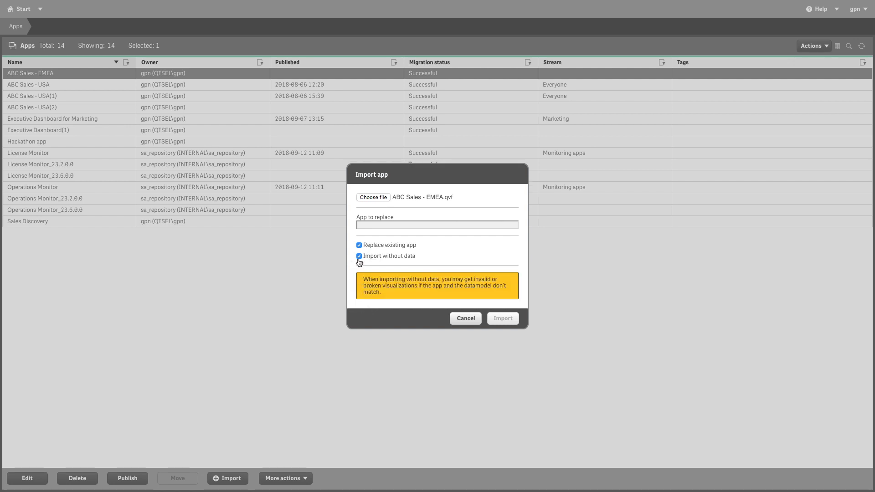
{"action": "mouse_move", "coordinate": [427, 296]}
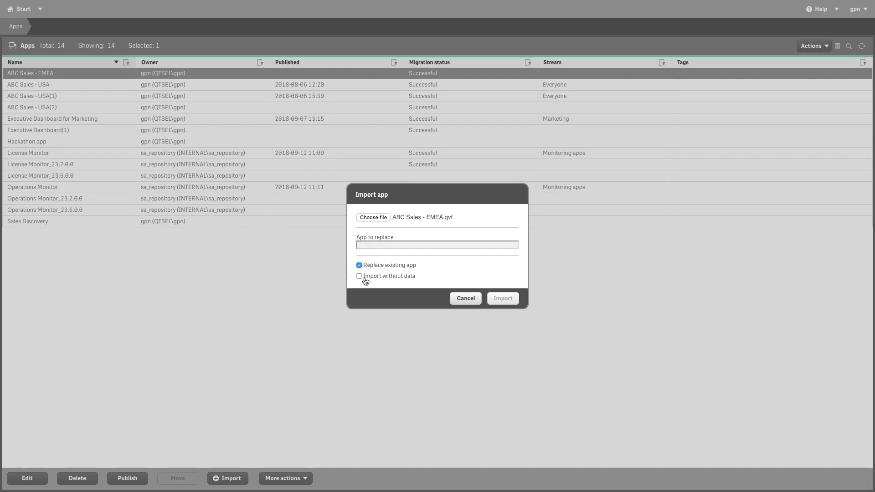
{"action": "left_click", "coordinate": [436, 245]}
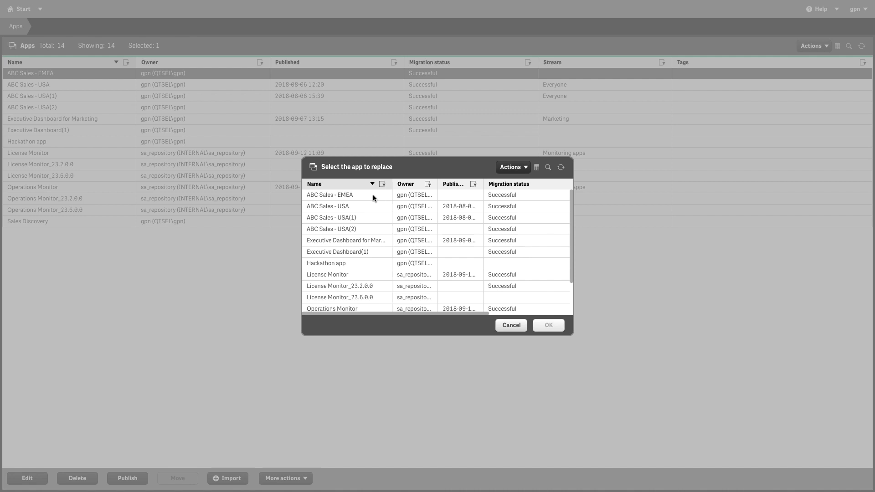
- Choose ABC Sales - EMEA as the app to replace and submit the import
{"action": "left_click", "coordinate": [343, 195]}
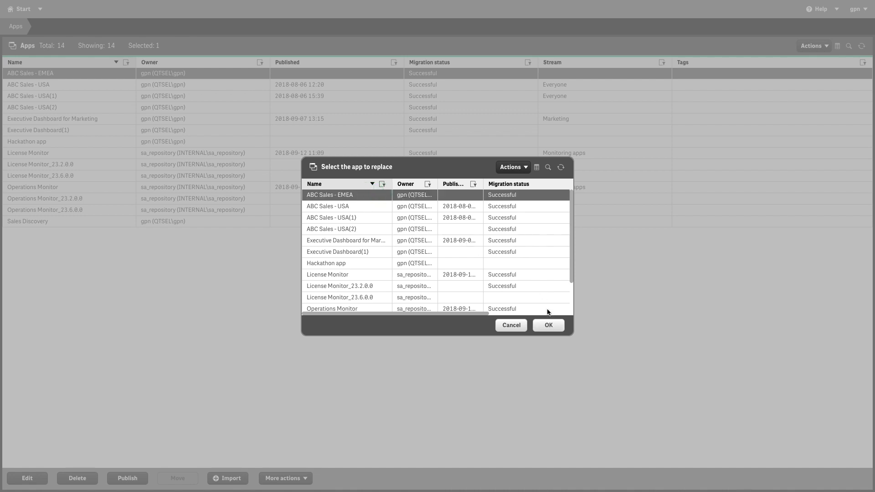
{"action": "left_click", "coordinate": [548, 325]}
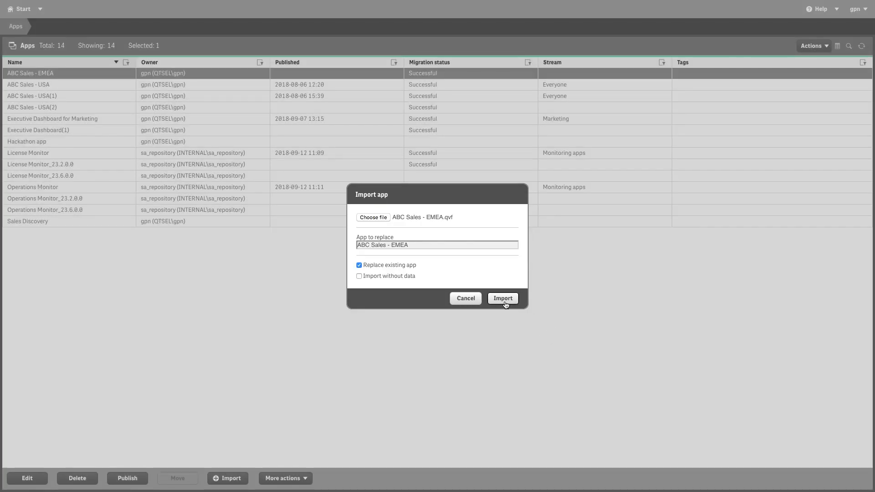
{"action": "left_click", "coordinate": [502, 298]}
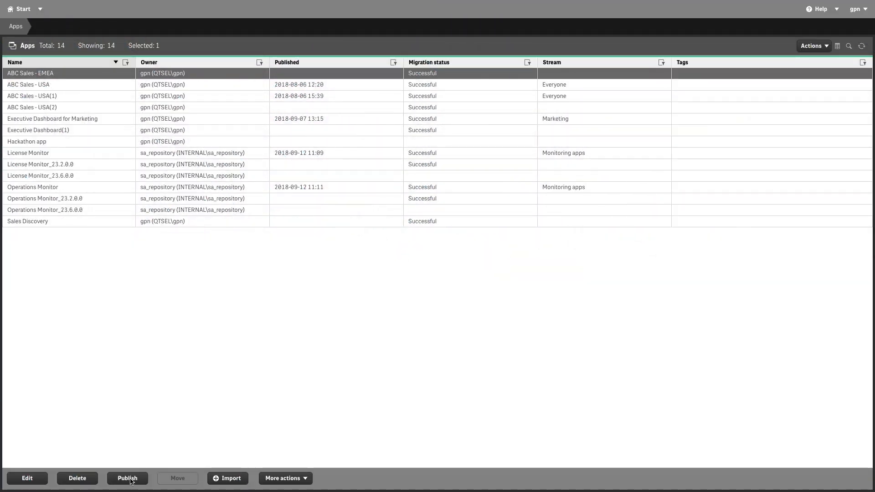
- Publish ABC Sales - EMEA to the Everyone stream
{"action": "left_click", "coordinate": [128, 478]}
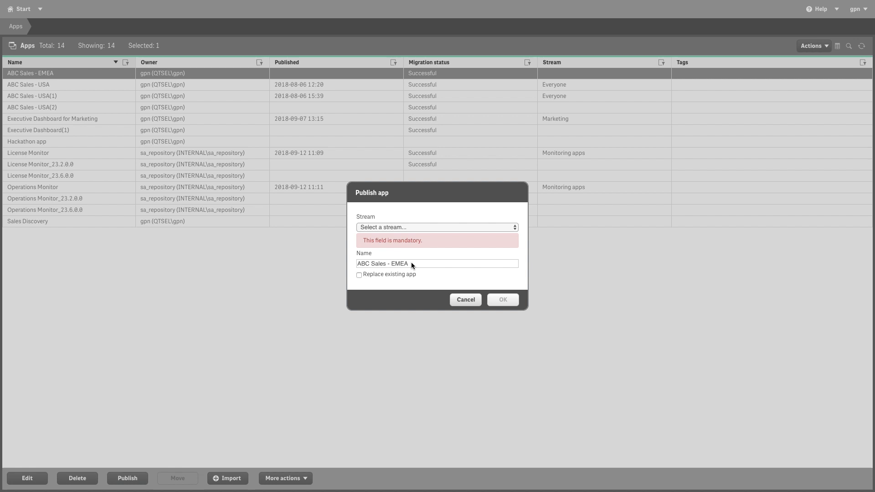
{"action": "left_click", "coordinate": [437, 228]}
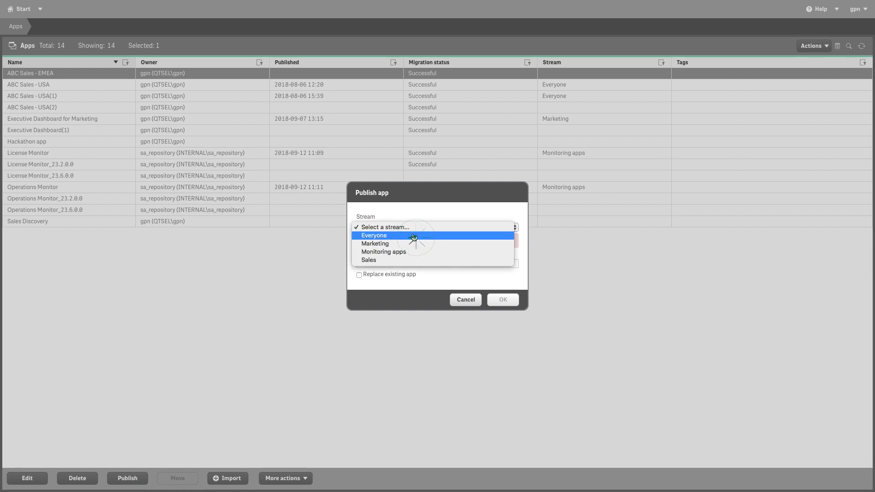
{"action": "left_click", "coordinate": [374, 235]}
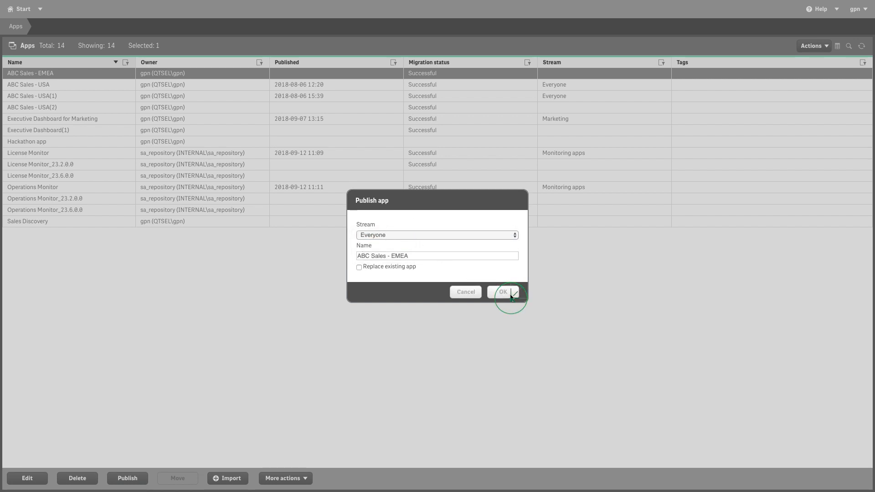
{"action": "left_click", "coordinate": [504, 293]}
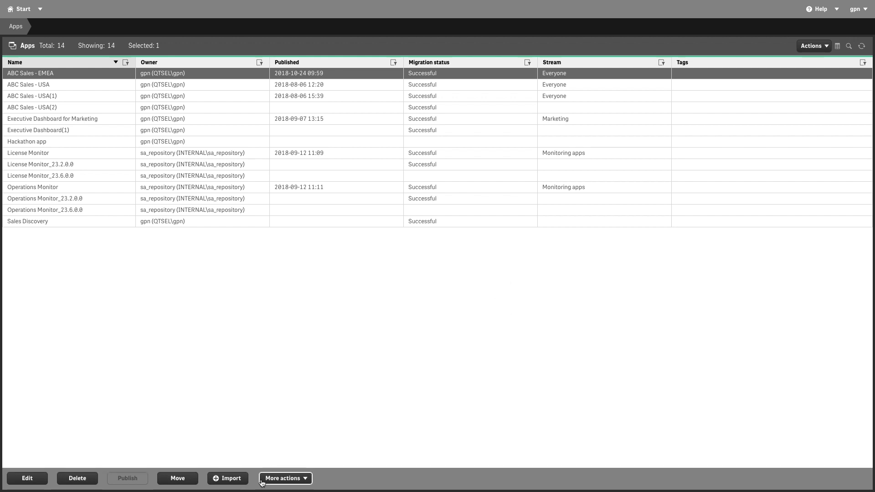
- Import ABC Sales - Sweden.qvf and enable replacing an existing app
{"action": "left_click", "coordinate": [228, 478]}
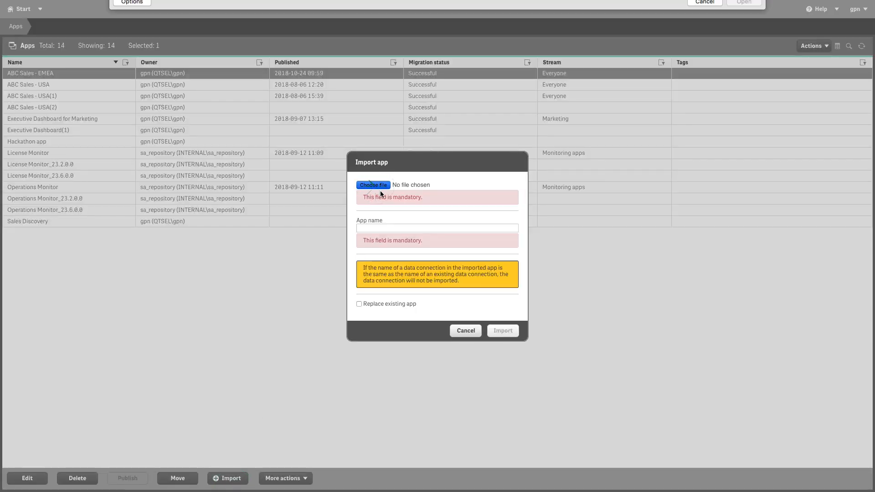
{"action": "left_click", "coordinate": [373, 185]}
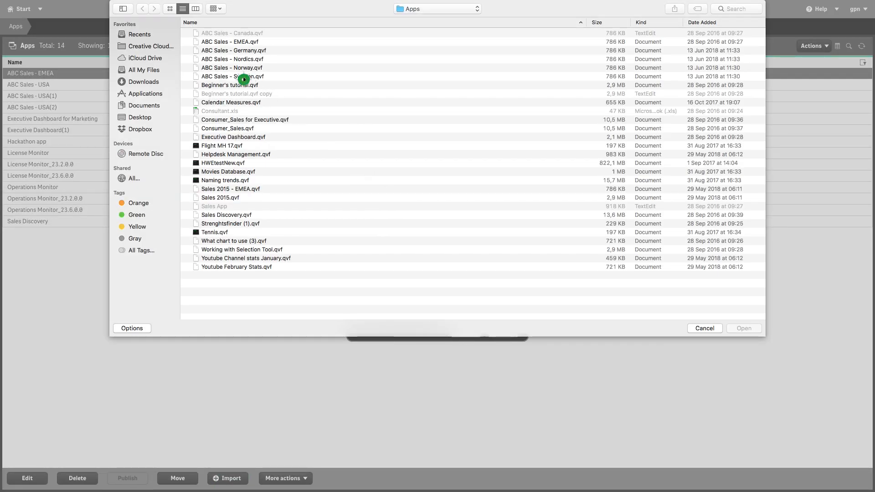
{"action": "left_click", "coordinate": [744, 328]}
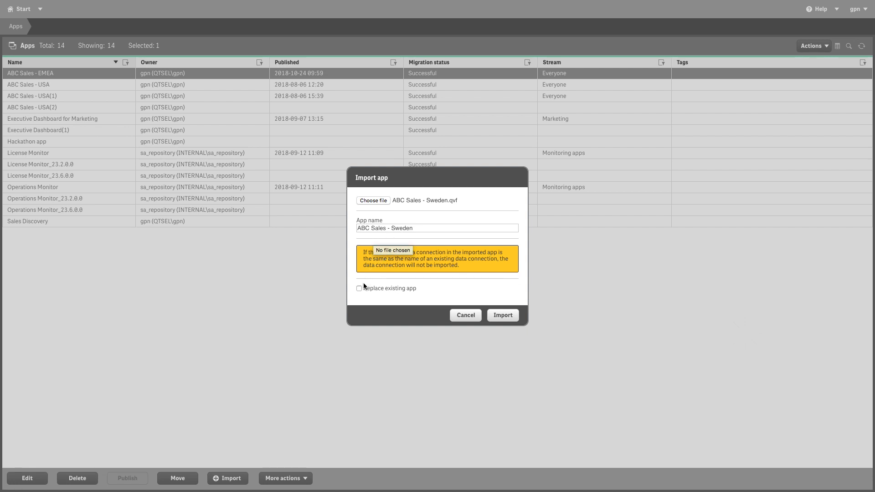
{"action": "left_click", "coordinate": [359, 289]}
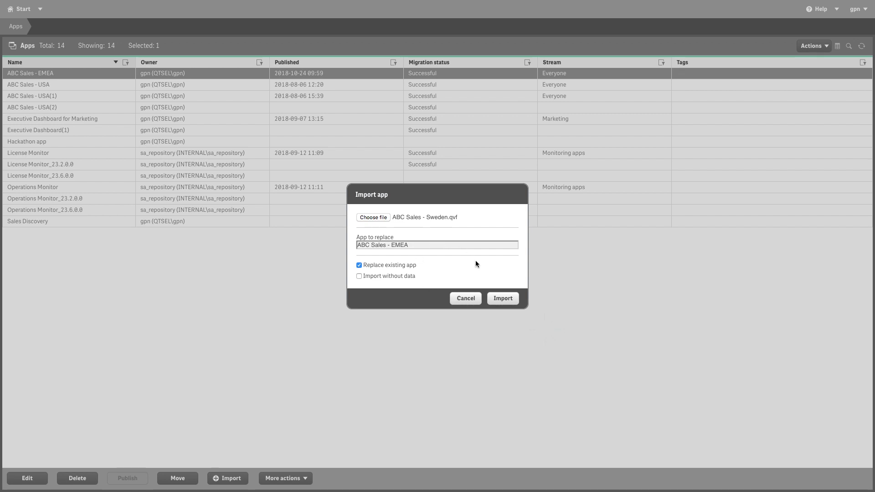
- Submit the Sweden import, replacing ABC Sales - EMEA
{"action": "left_click", "coordinate": [502, 299]}
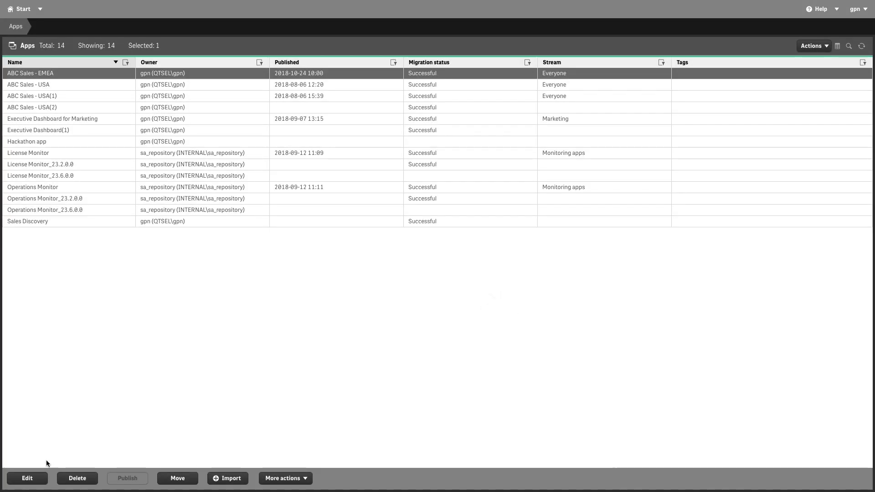